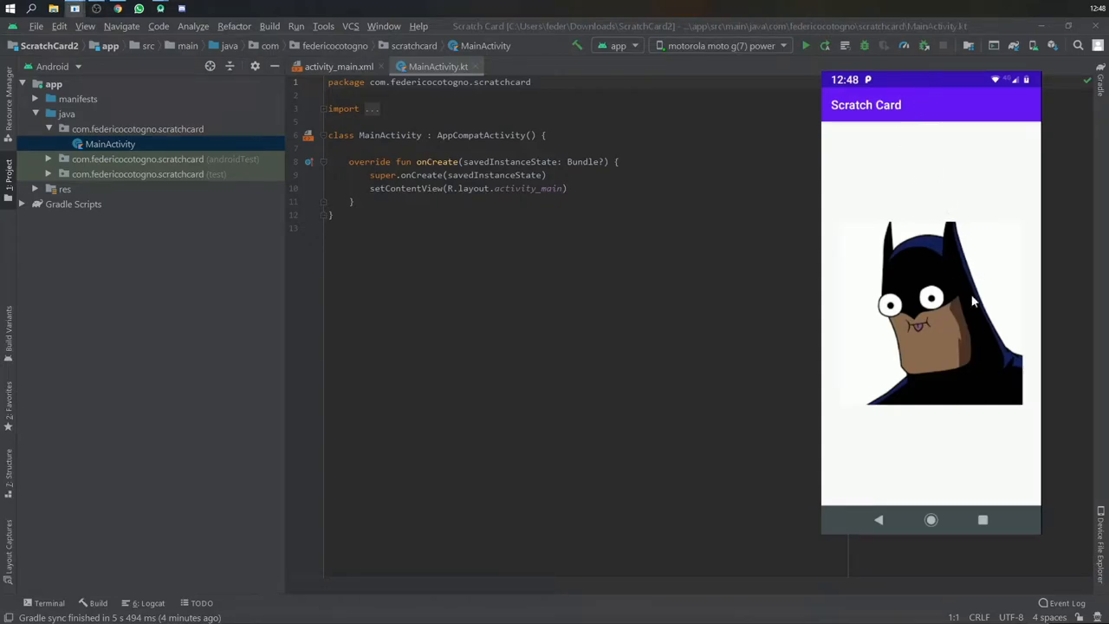
- Scratch away part of the Batman picture on the running emulator's card
drag(970, 303, 901, 260)
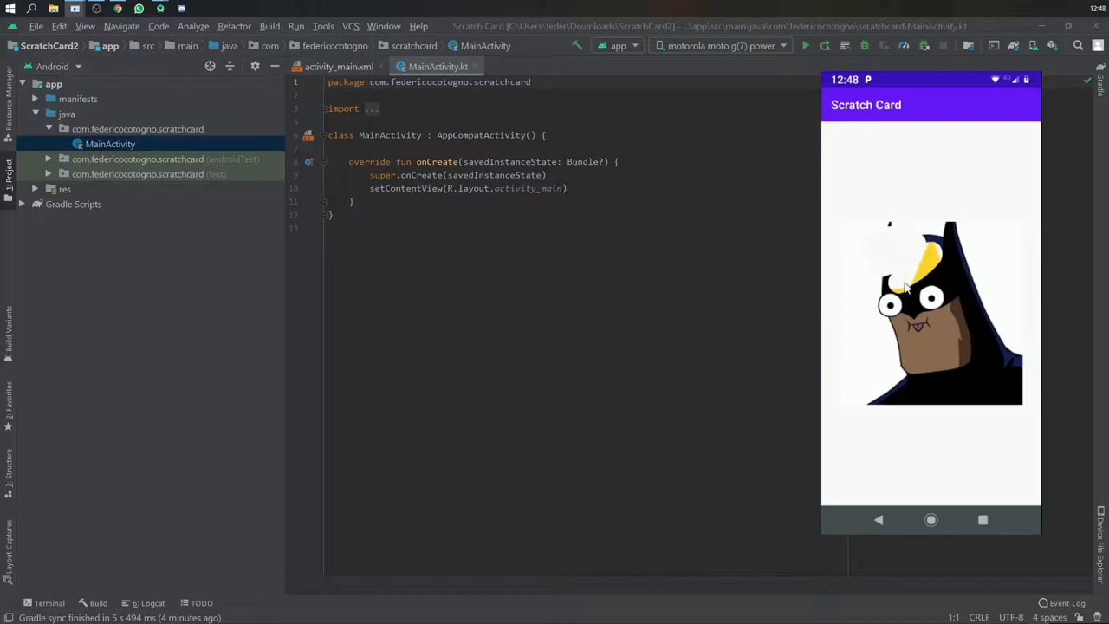
drag(910, 286, 970, 333)
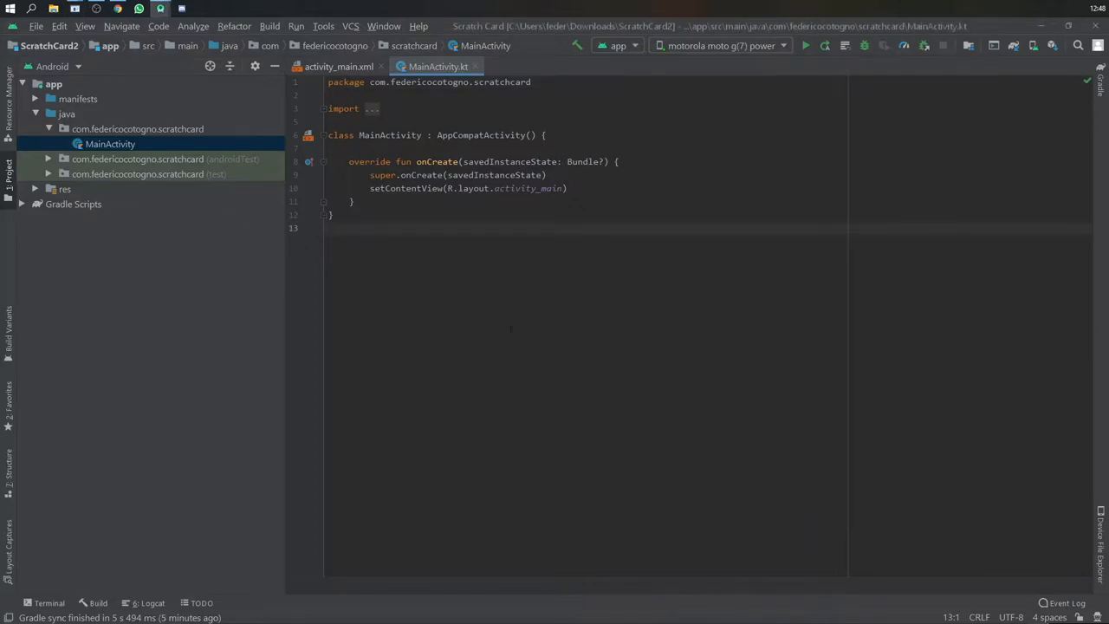
click(35, 204)
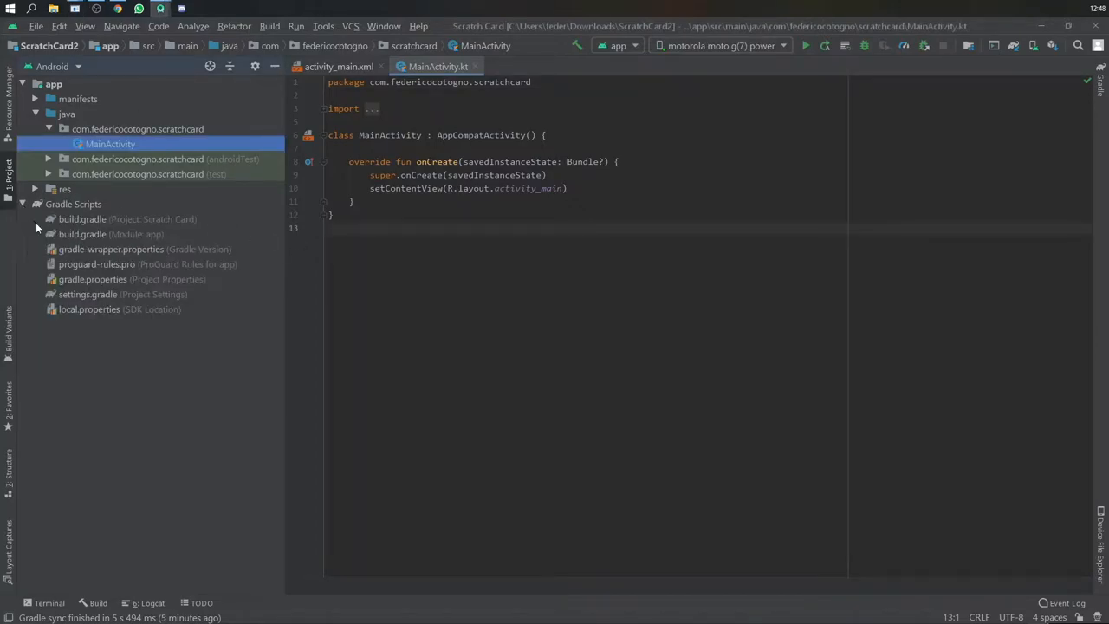
double_click(83, 218)
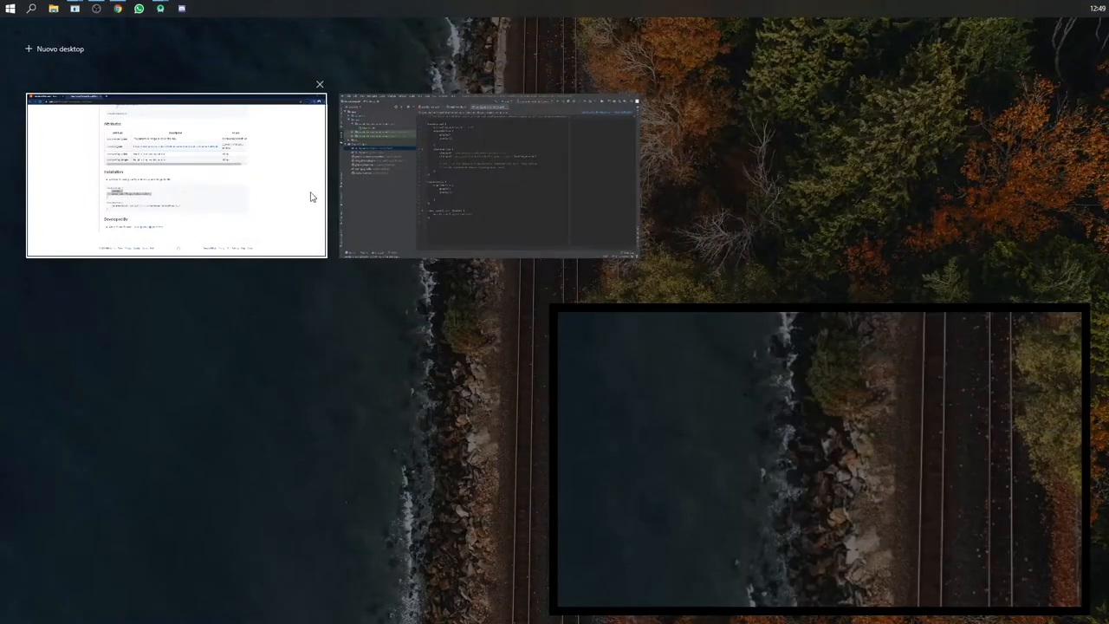
click(174, 173)
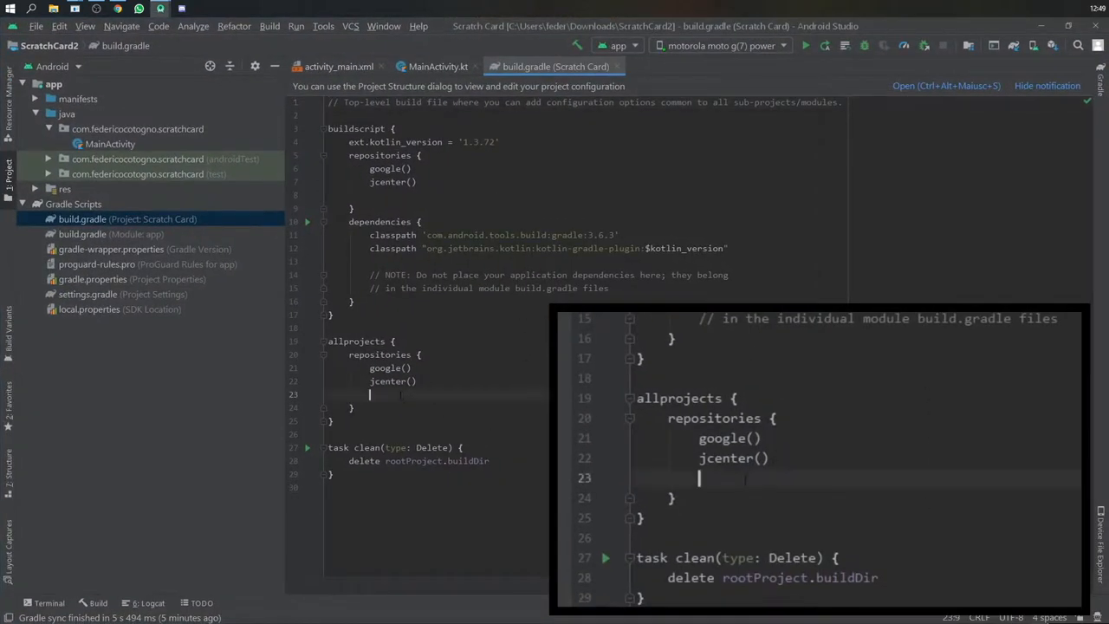
text(maven { url "https://jitpack.io" })
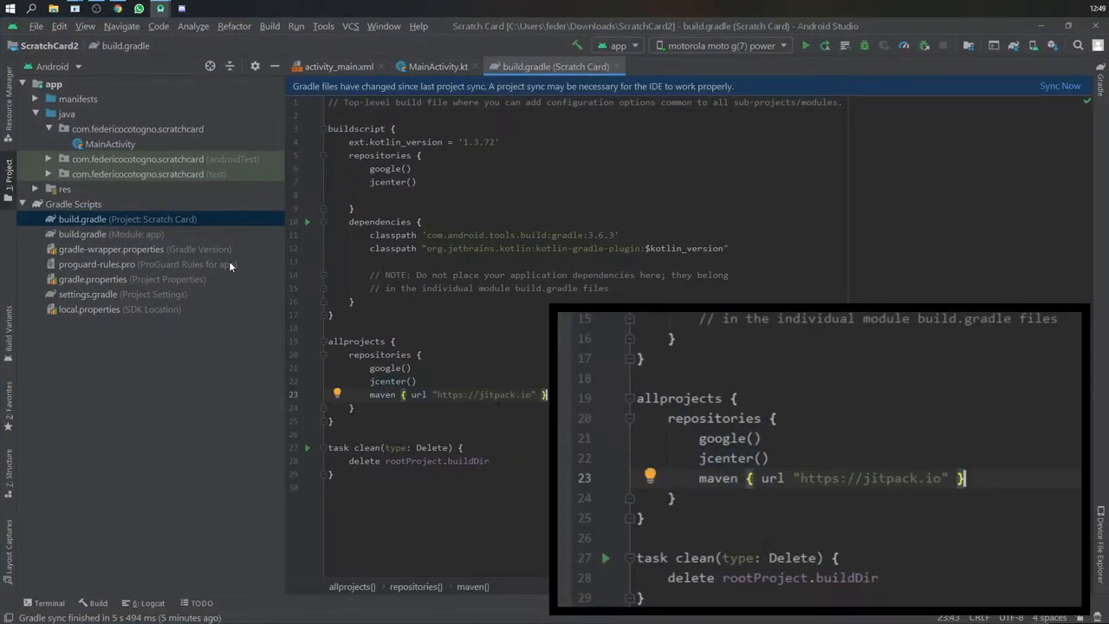
click(83, 234)
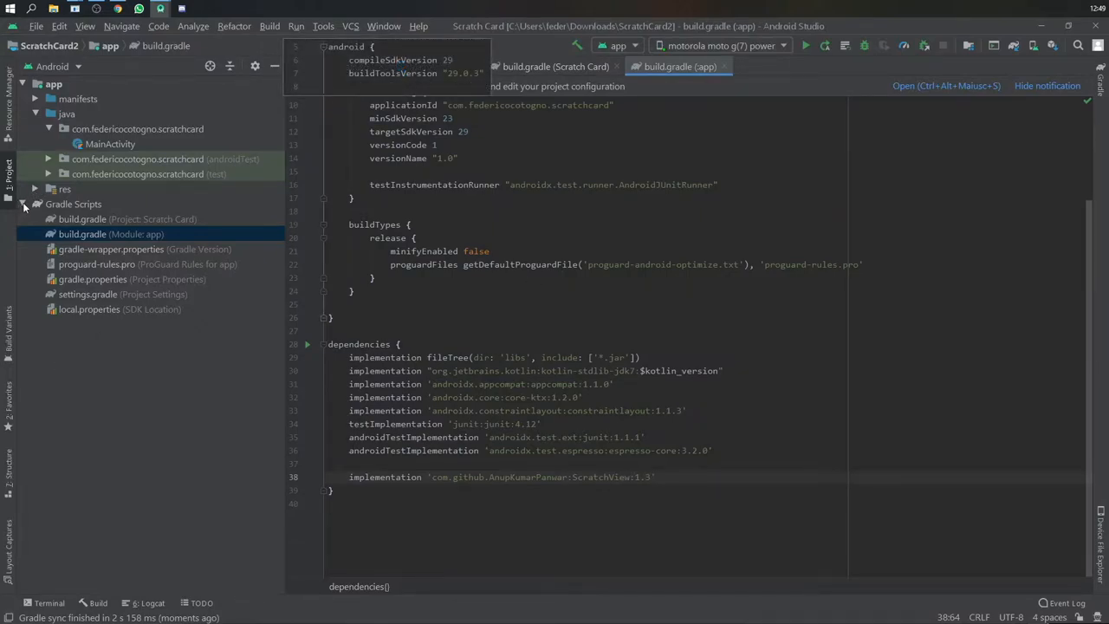
- Start a new vector asset in the drawable folder using the dollar-sign clip art
click(34, 189)
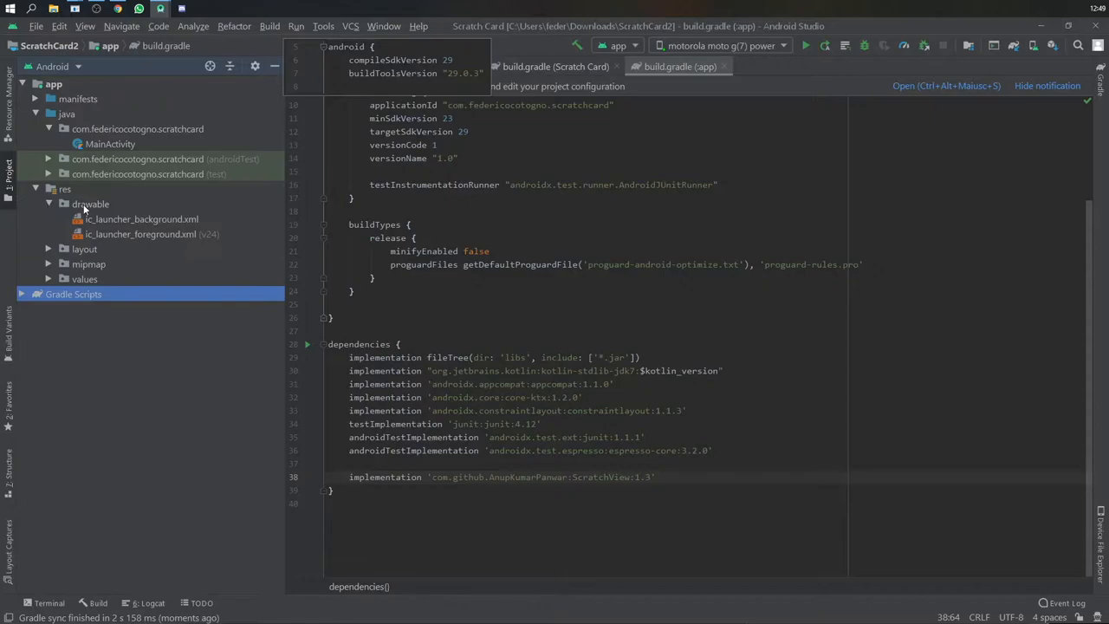
right_click(90, 205)
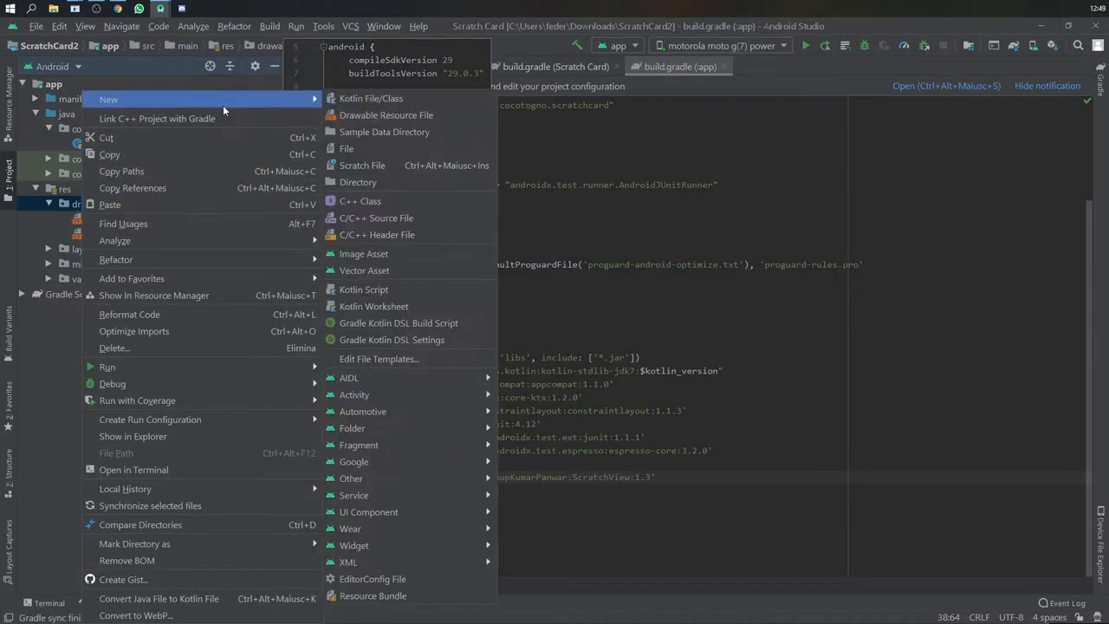
click(364, 270)
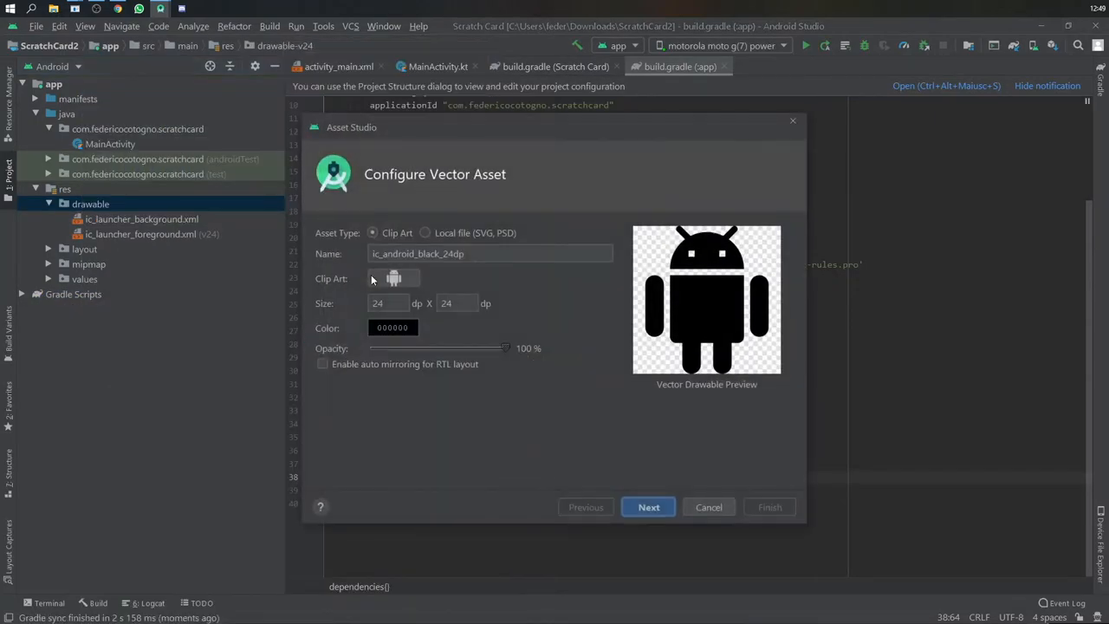
click(396, 277)
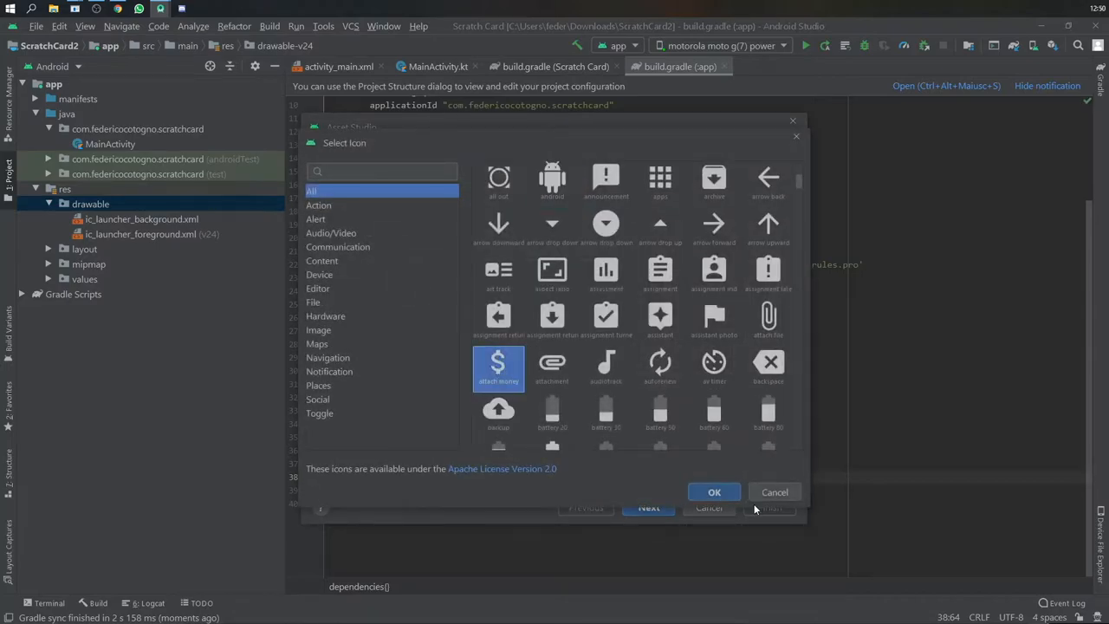
click(714, 492)
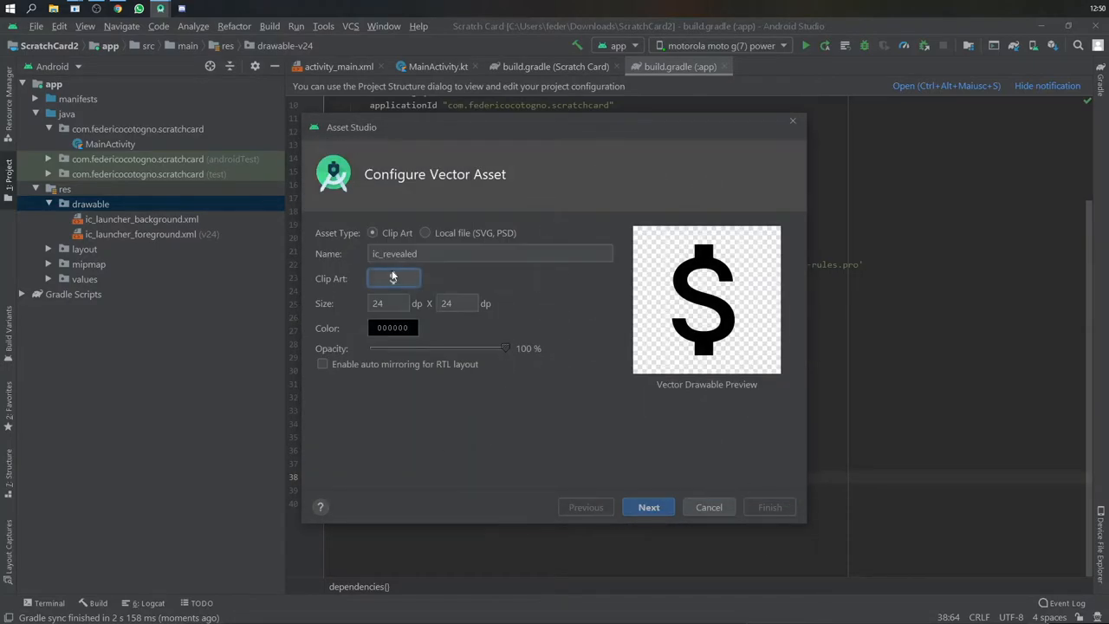
- Colour the dollar icon yellow, finish it as ic_revealed, and move batman.jpg into drawable
click(391, 327)
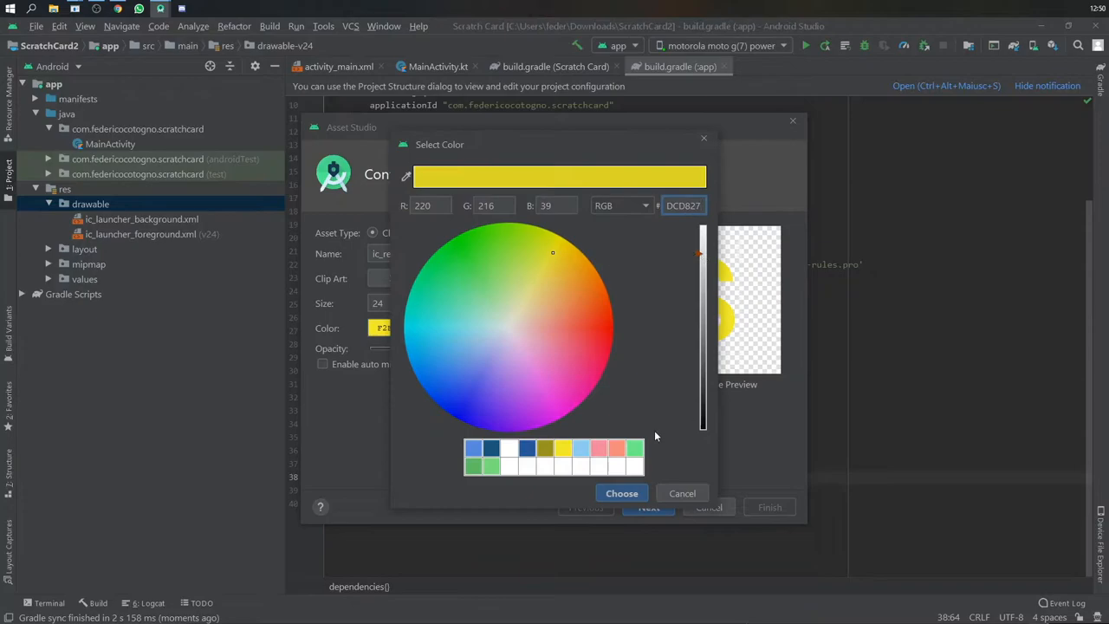
click(620, 492)
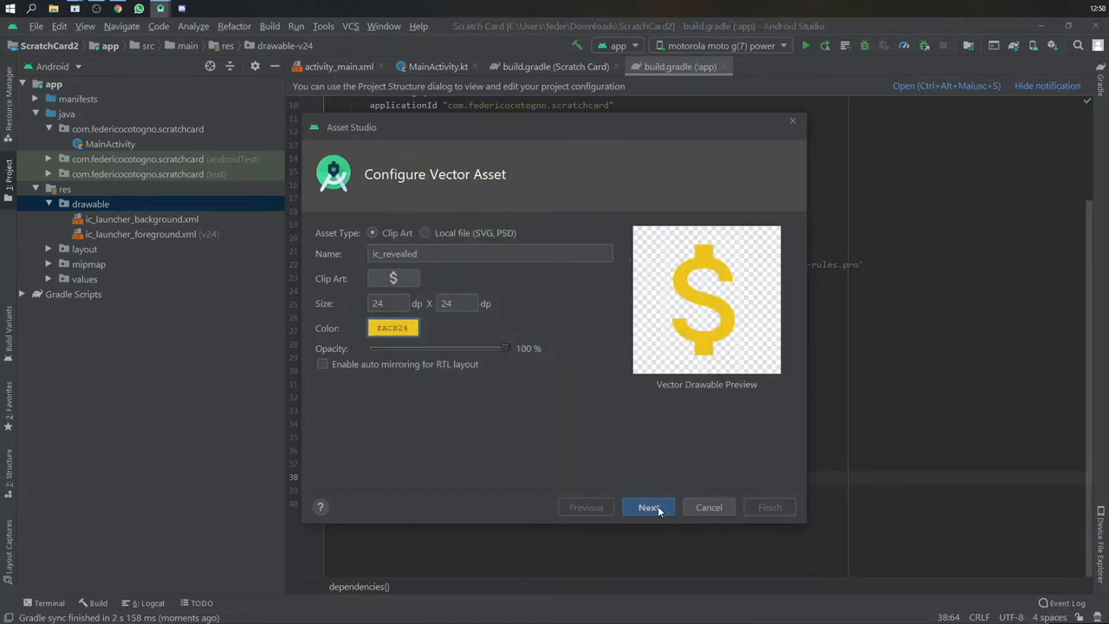
click(648, 506)
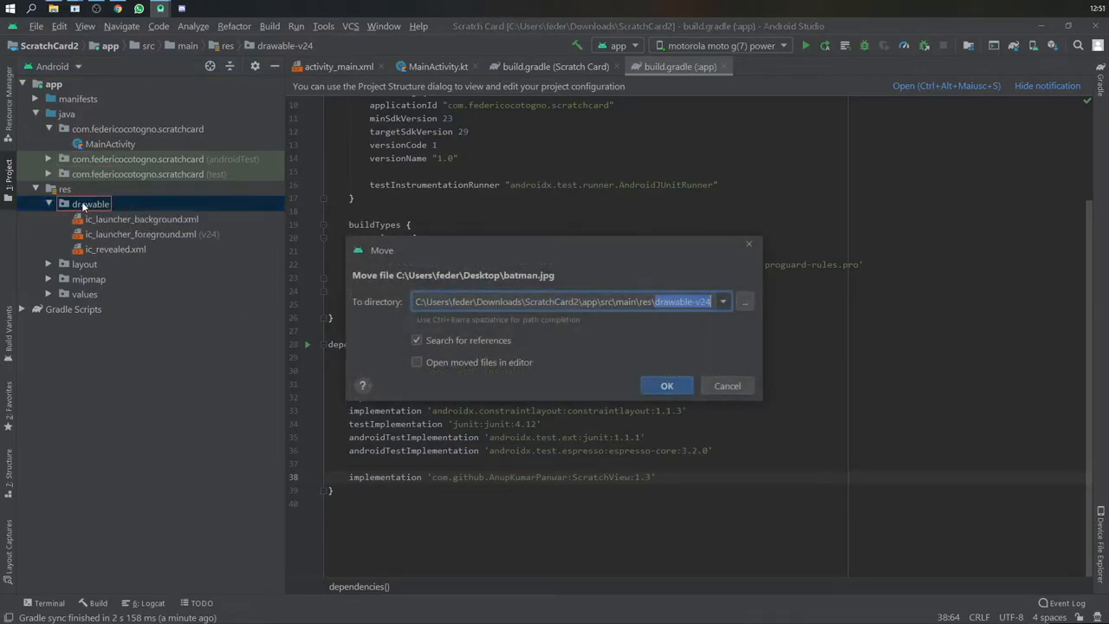
click(666, 384)
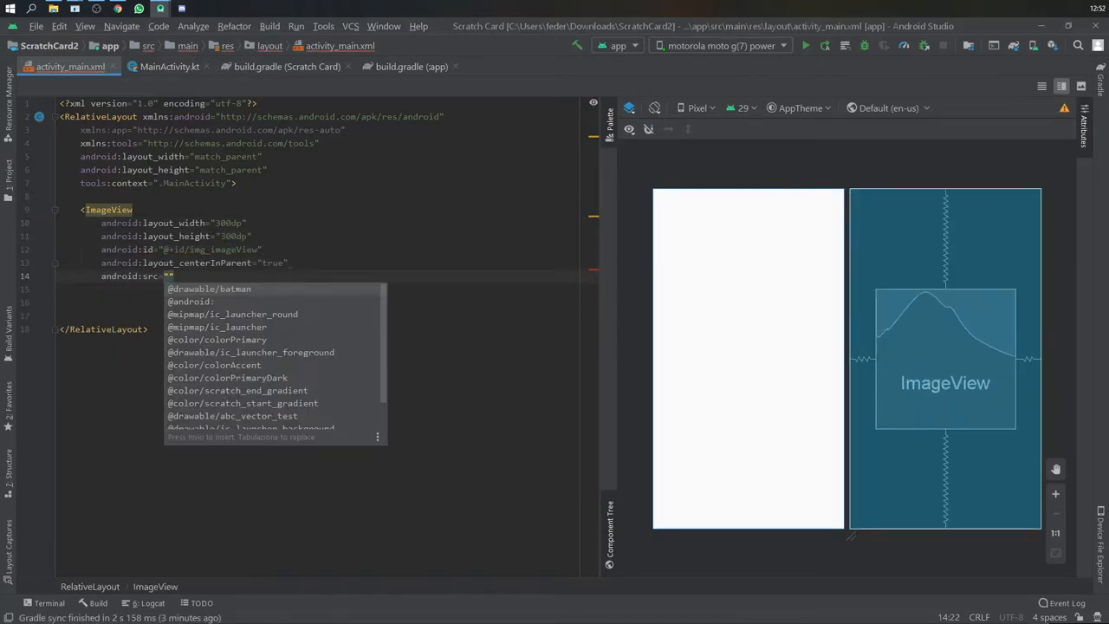
text(@drawable/ic_revealed)
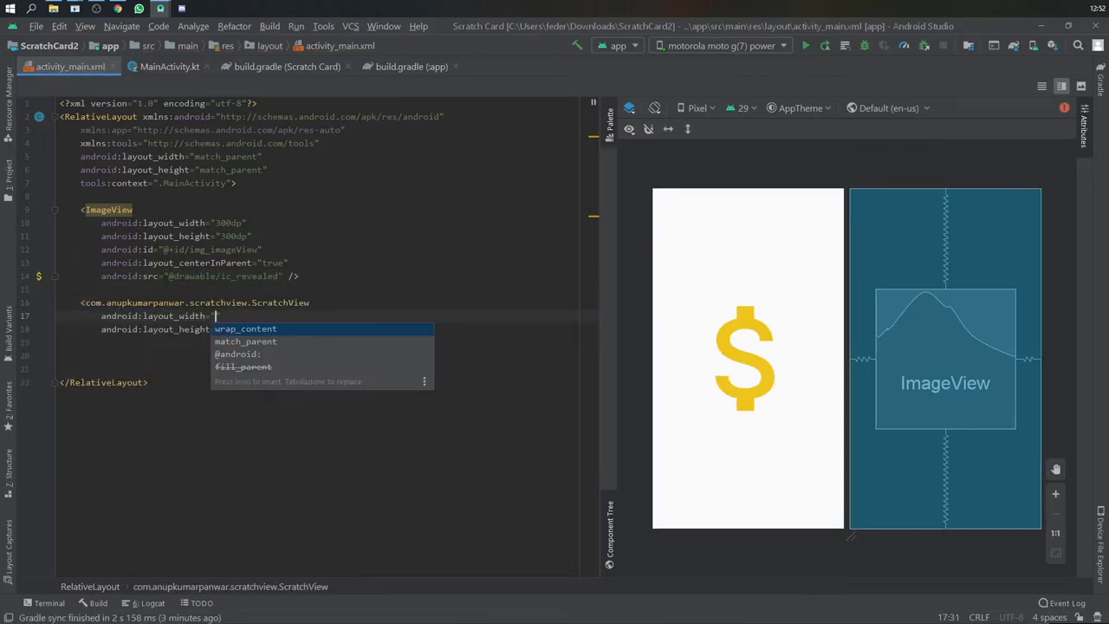
text(300dp)
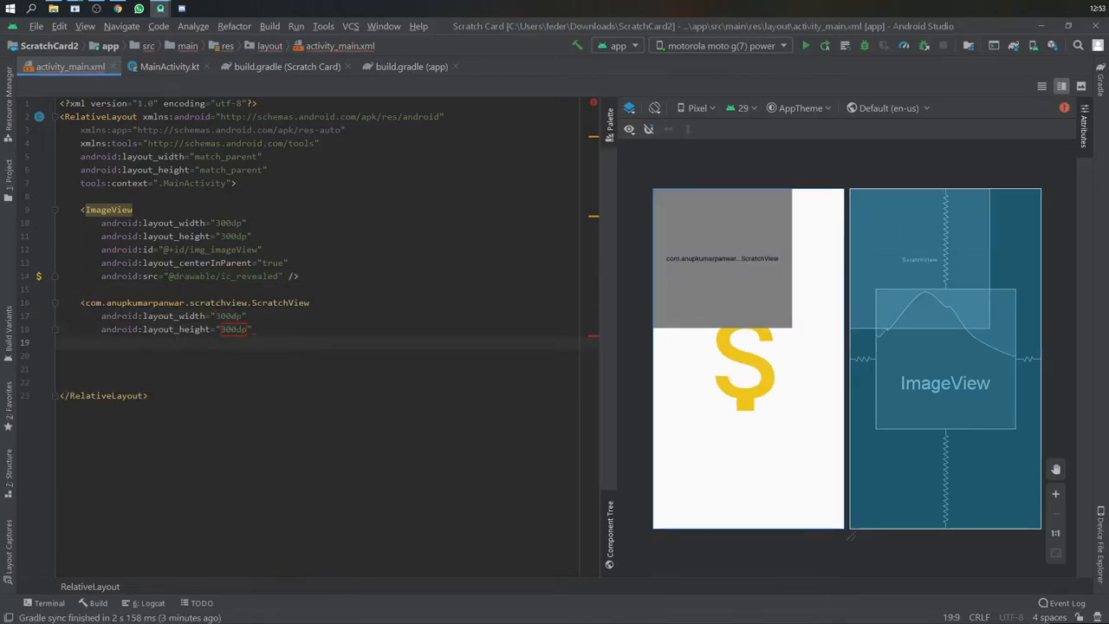
text(android:id="@+id/scratchView")
text(app:overlay_height="300dp")
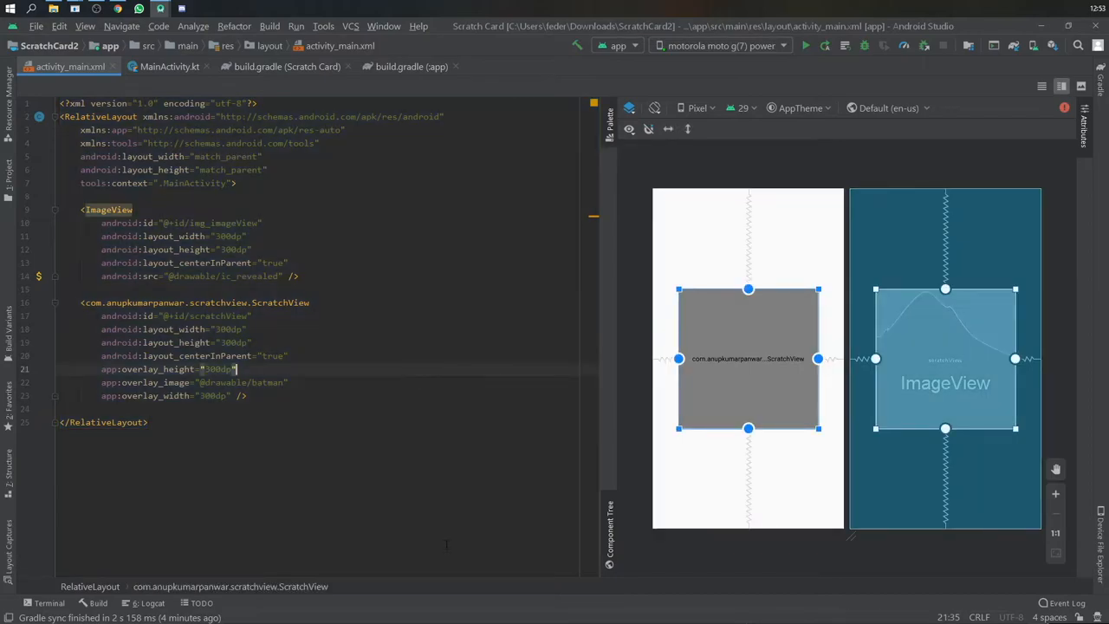
- Write createScratchCard() in MainActivity and attach scratchView.setRevealListener with its two callback stubs
click(167, 66)
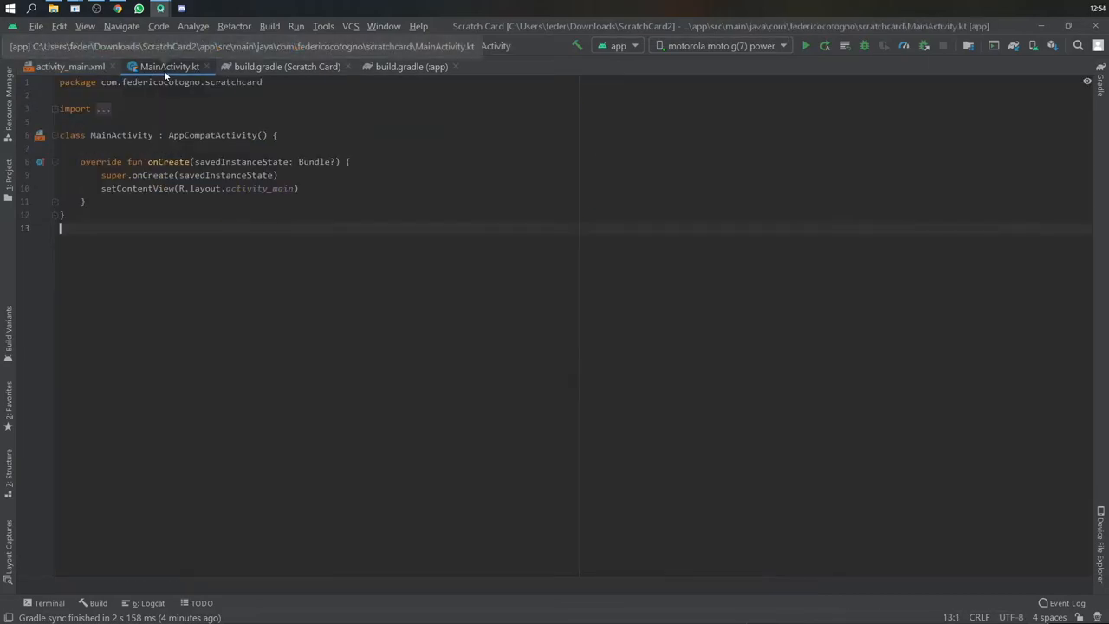
text(createS)
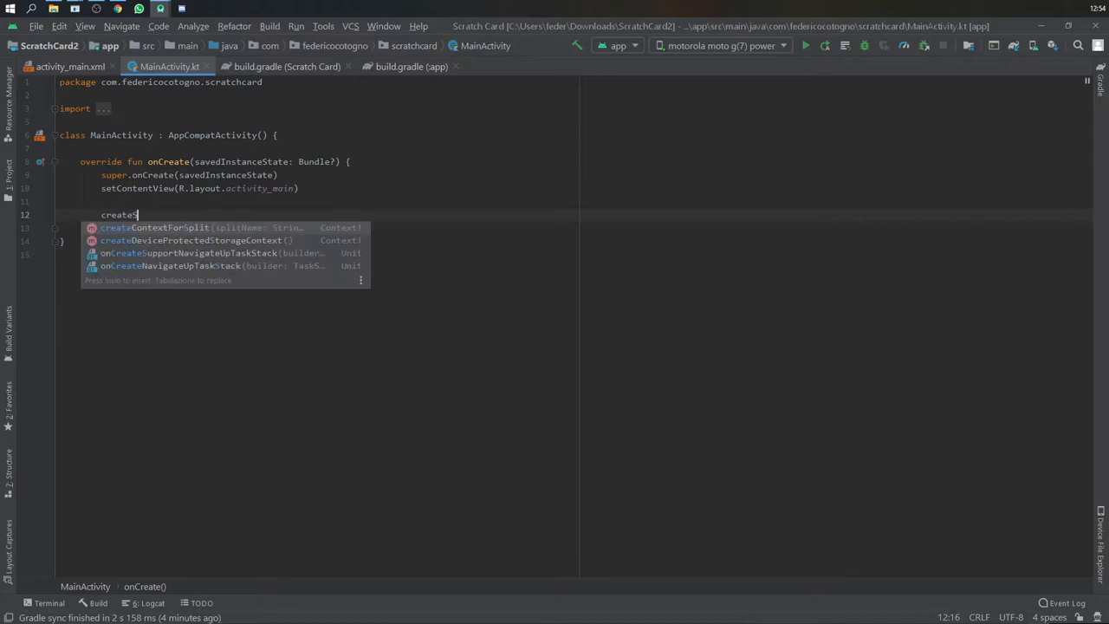
text(ScratchCard())
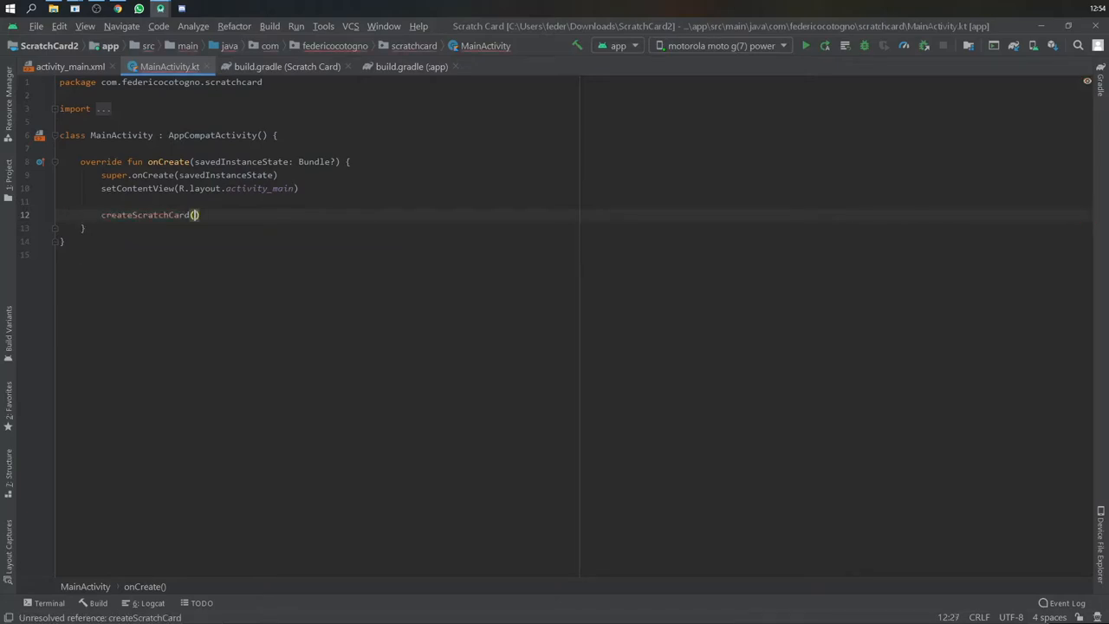
text(pri)
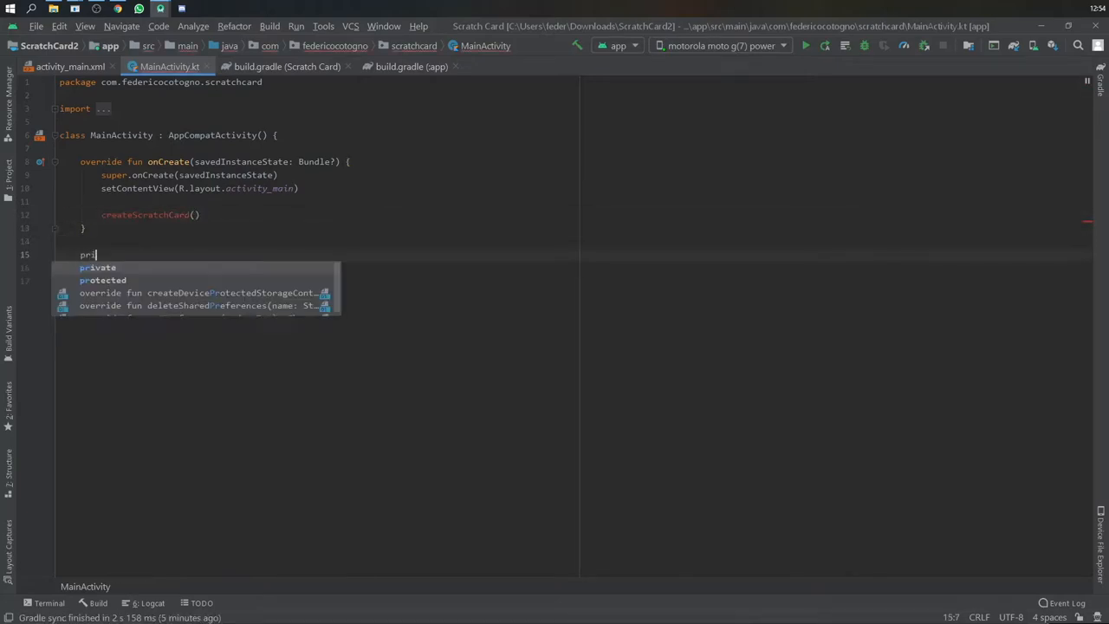
text(vate fun createScratchCard() {)
text(scratchView)
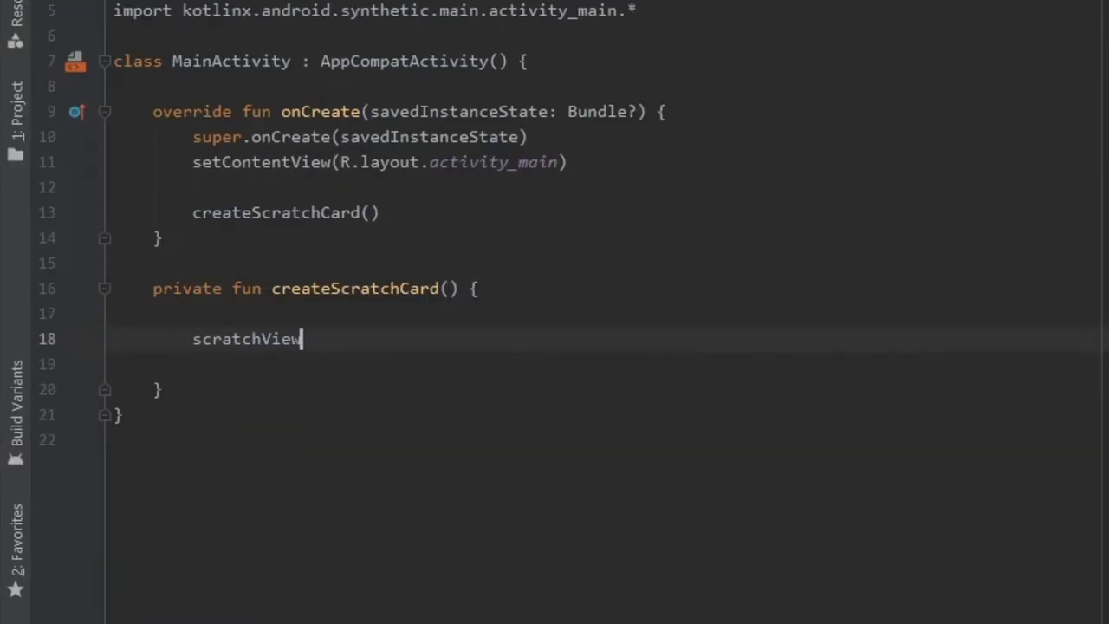
text(.setRevealListener(object : ScratchView.IRevealListener {)
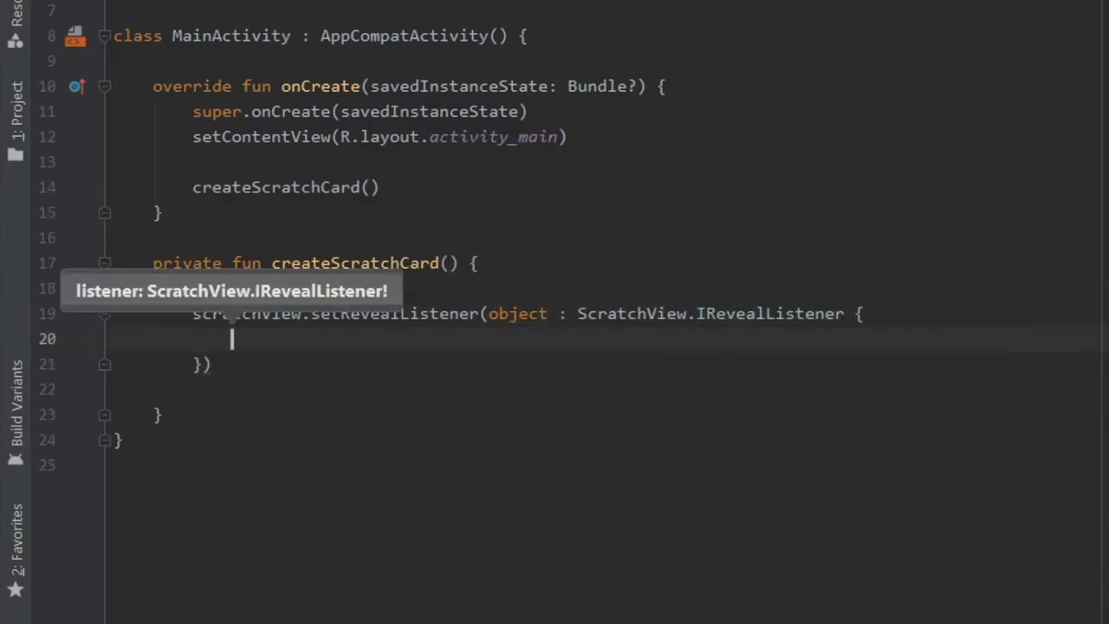
key(Enter)
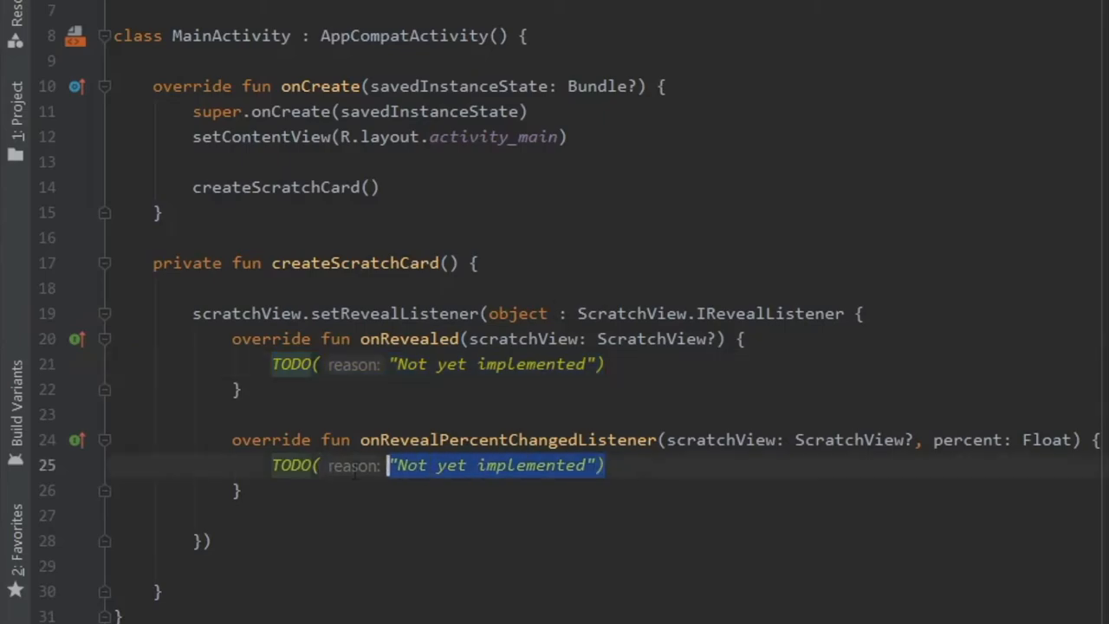
- Reveal the card when percent >= .5f and show a 'You won a cash symbol!' toast then hide scratchView on reveal
text(Log.i("Main", "Percent $percent)
text(if ()
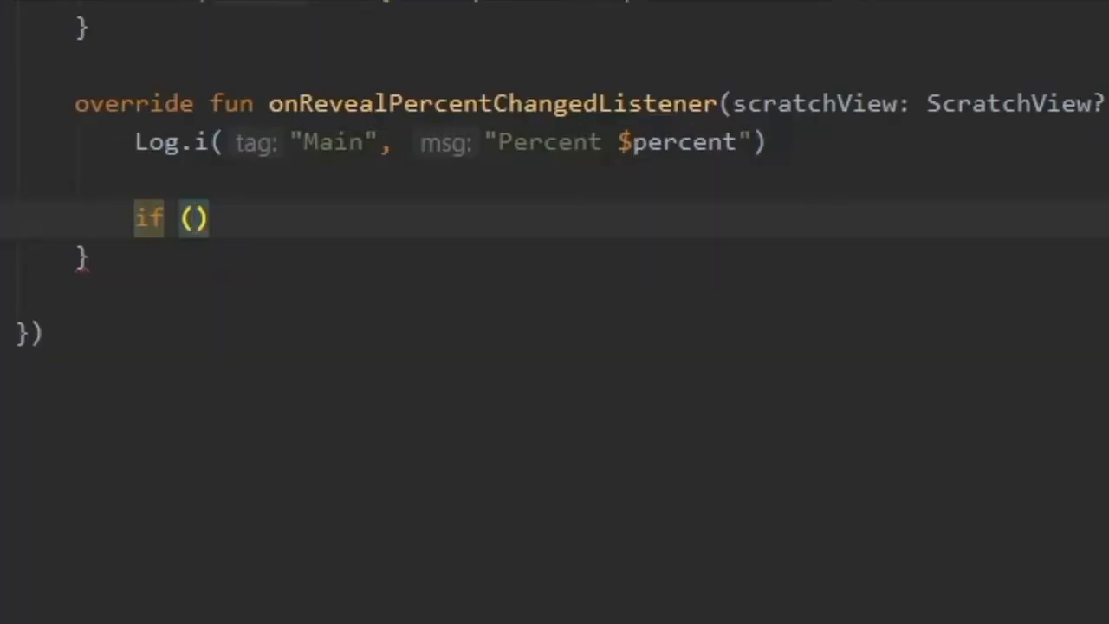
text(percent>= .5f)
text(scratchView?.reveal()
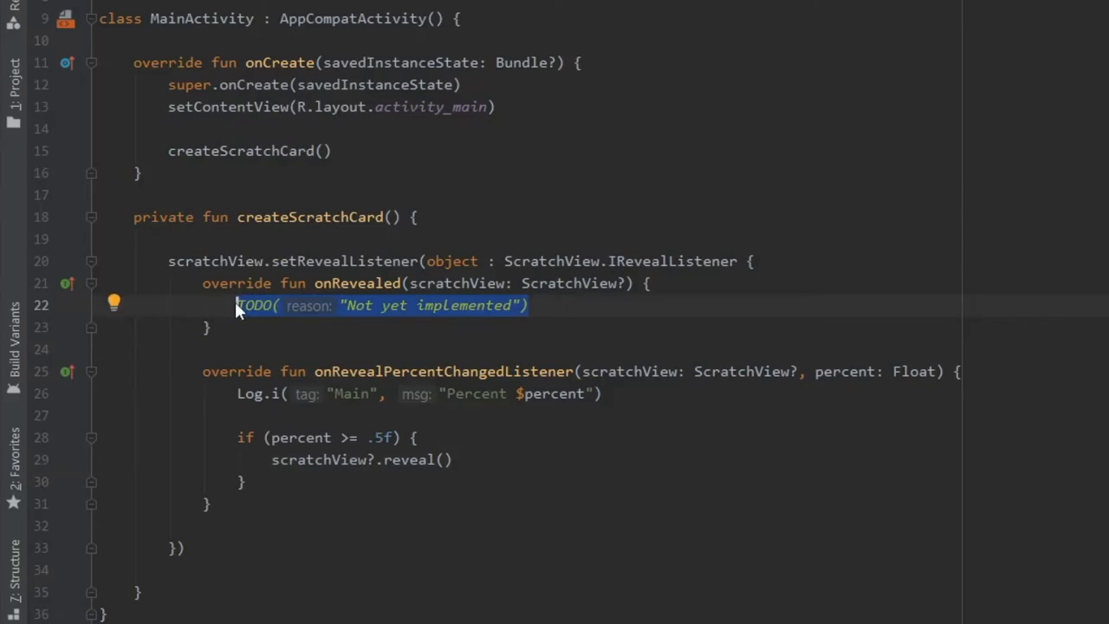
text(Toast.makeText()
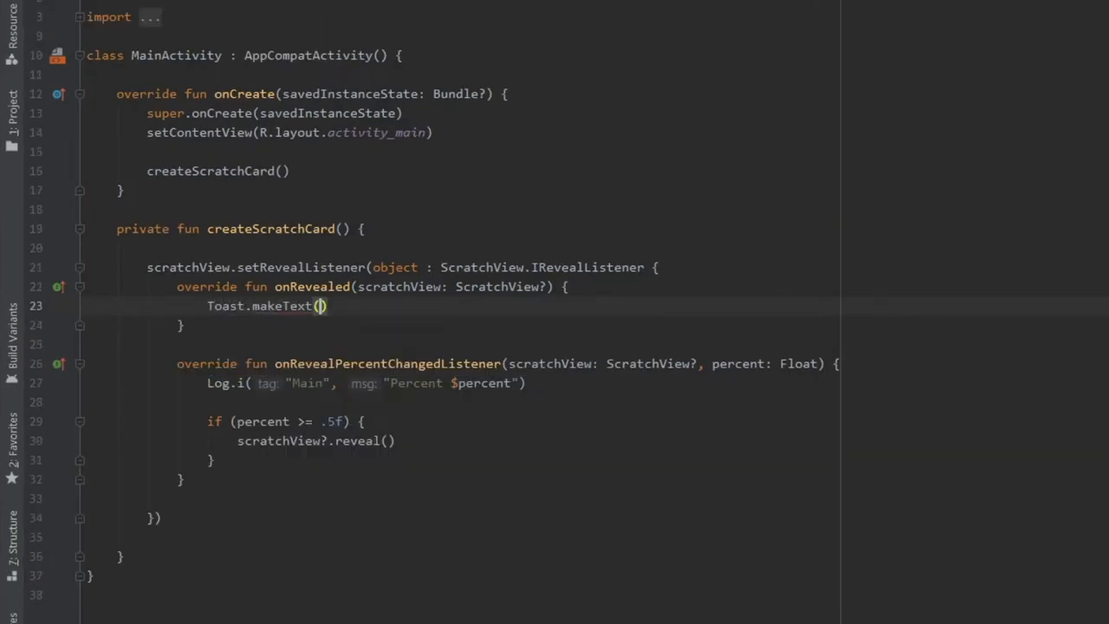
text(applicationContext,"")
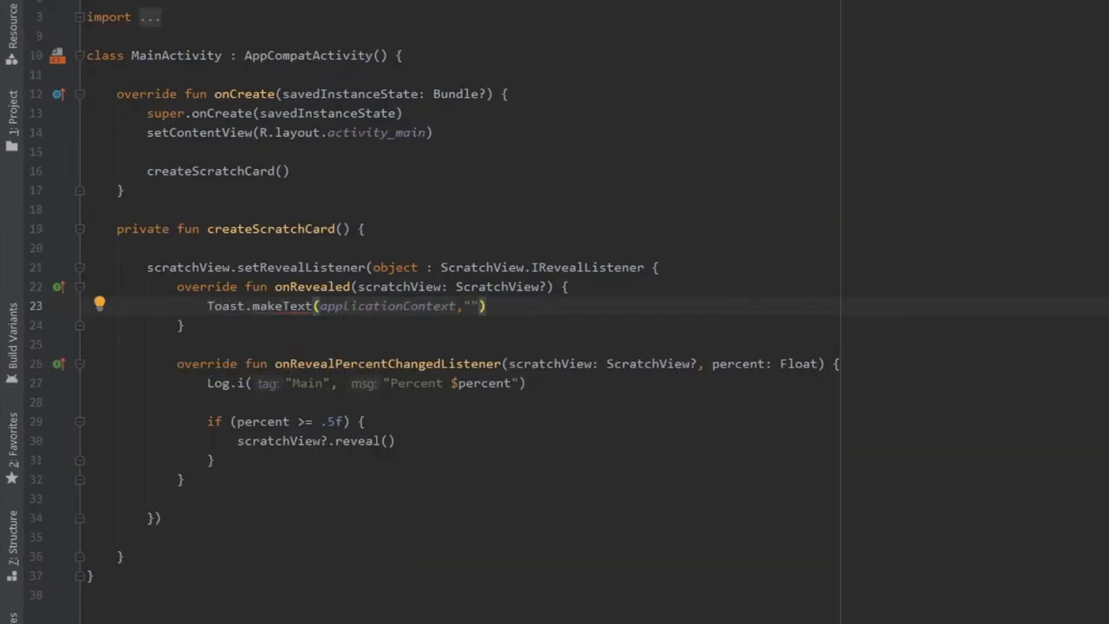
text(You won a cash symbol!)
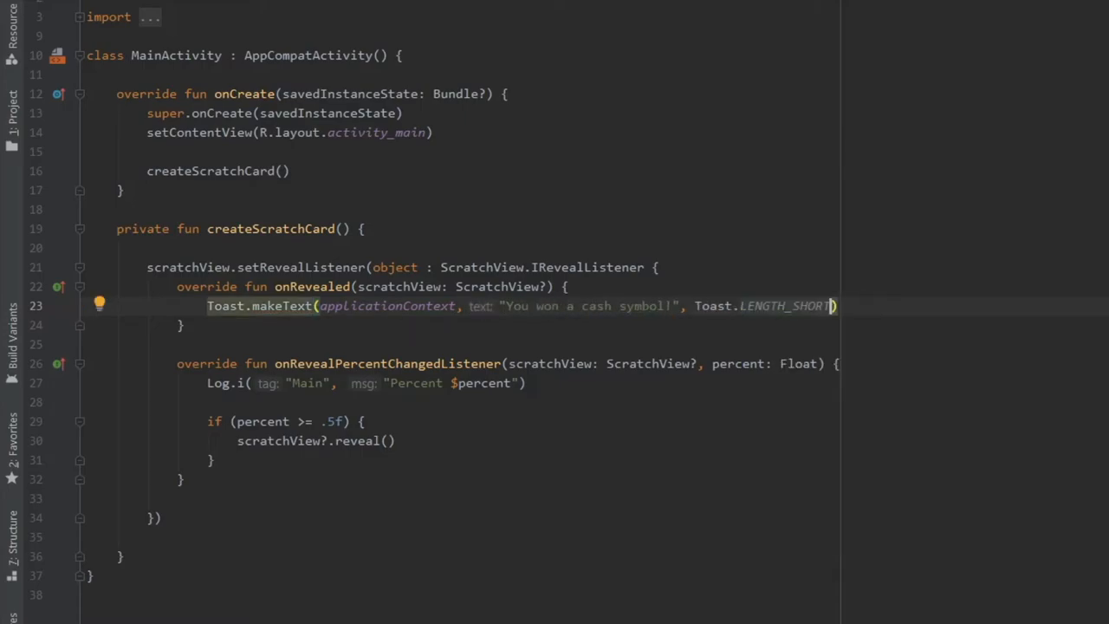
text(.show())
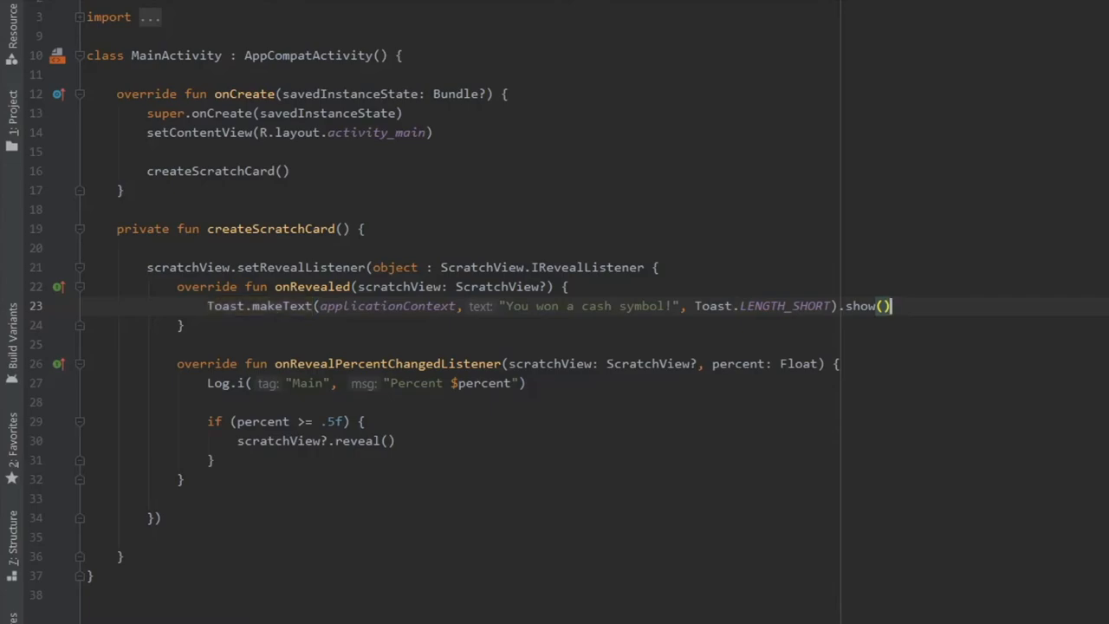
text(scratchView?.visibility = View.GONE)
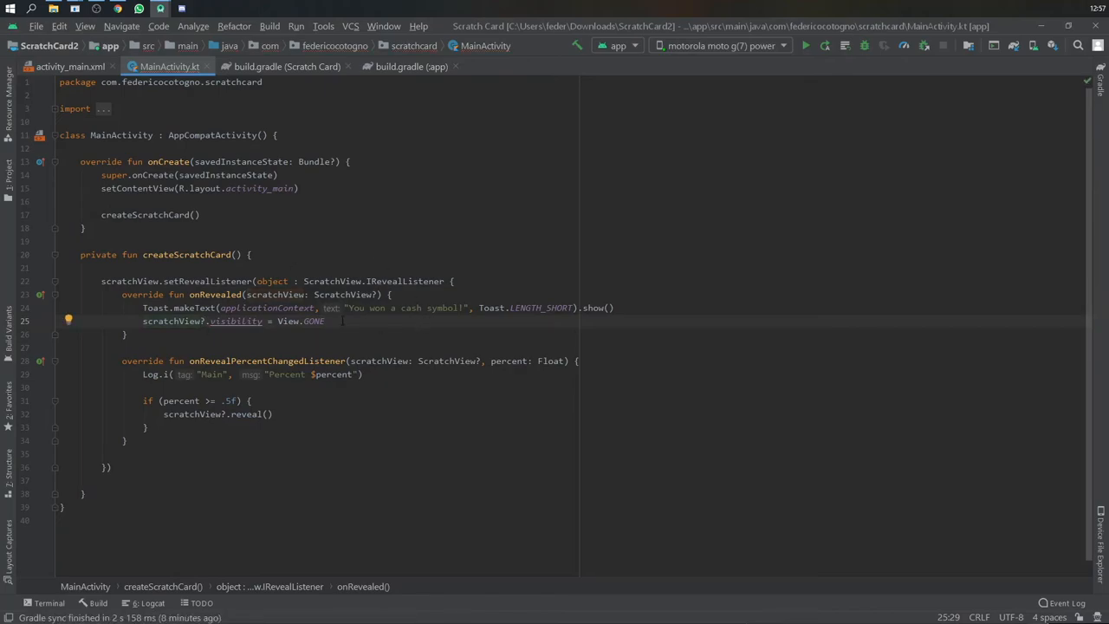
- Run the app and scratch the Batman cover past halfway so the dollar sign and win toast appear
click(806, 47)
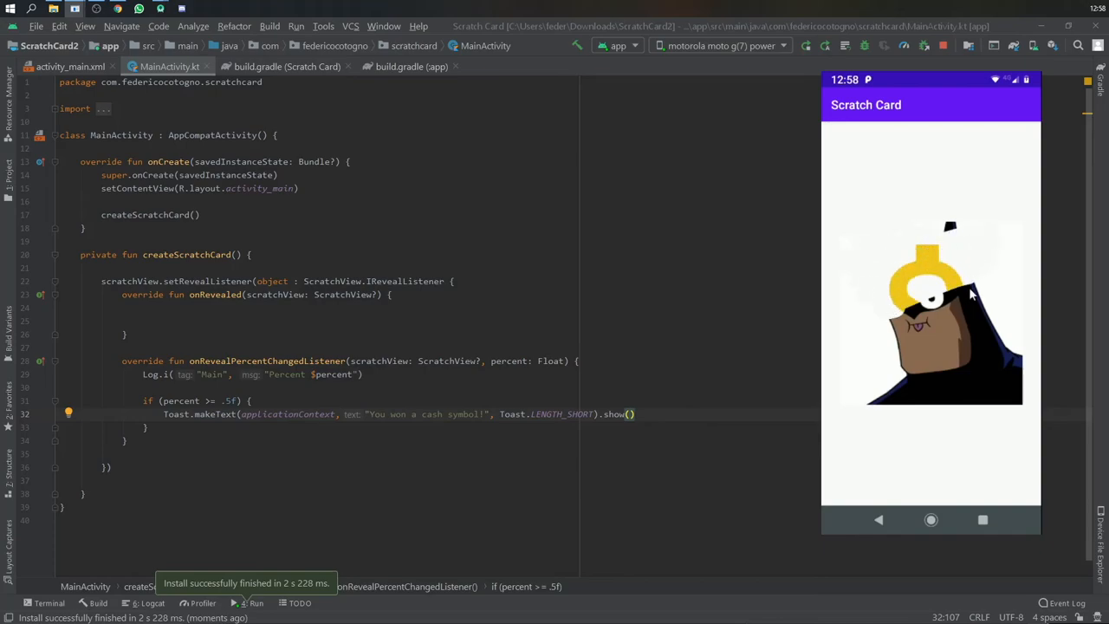
drag(971, 295, 870, 367)
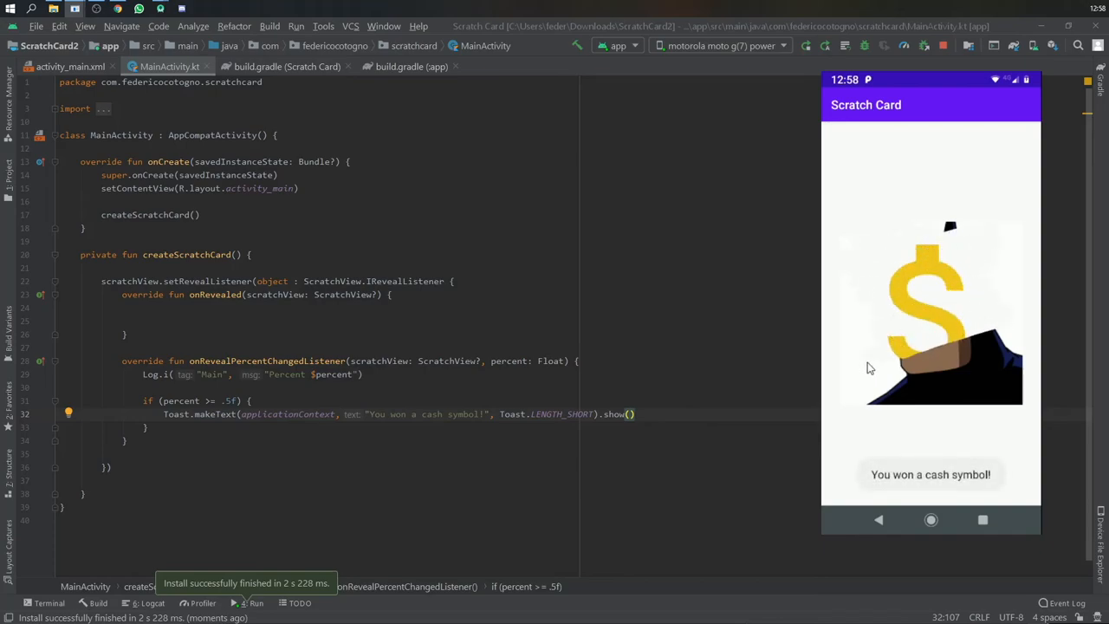
drag(869, 367, 996, 346)
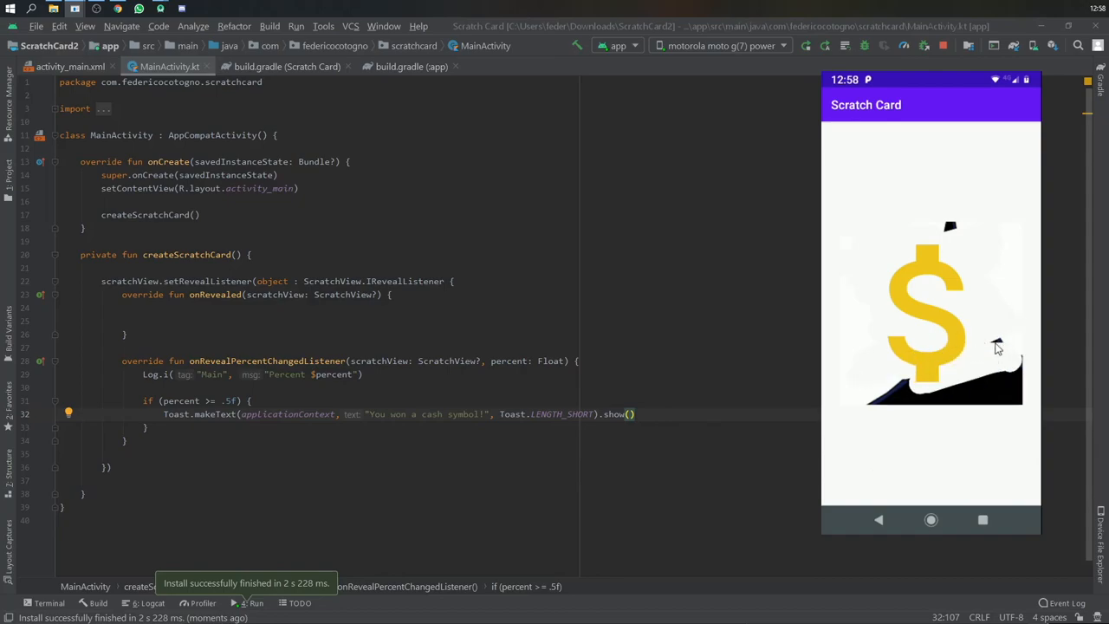